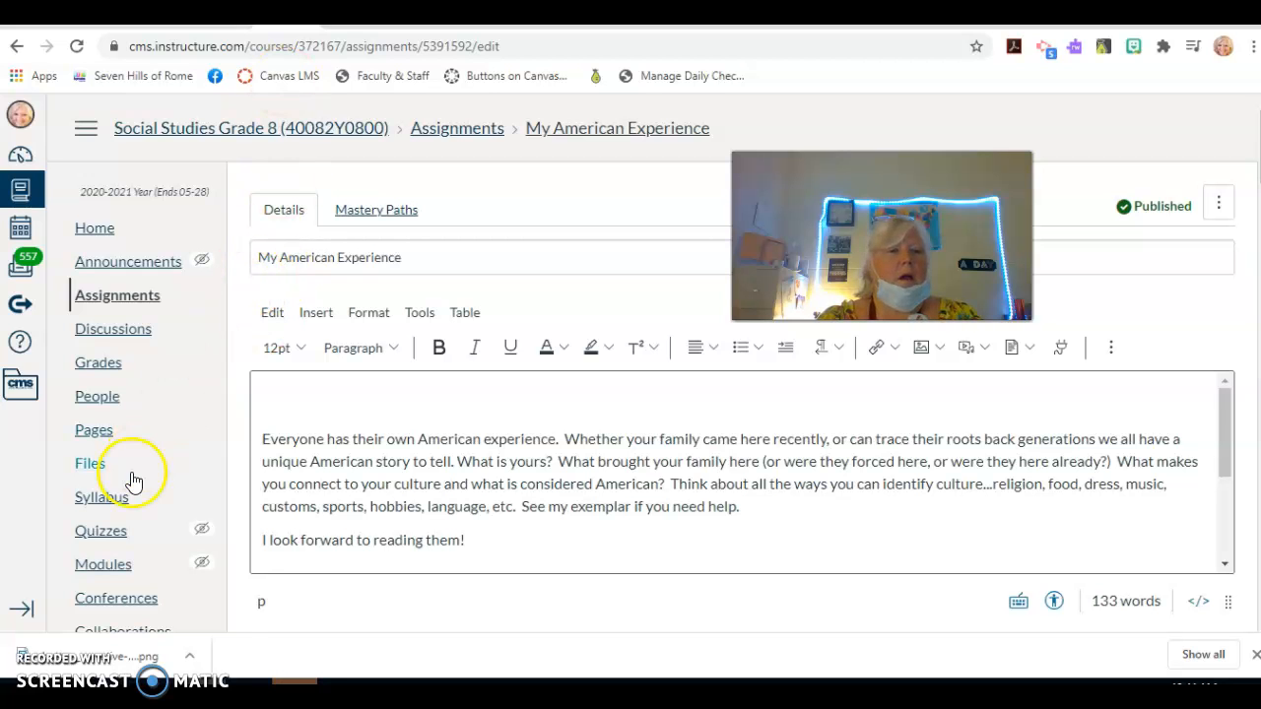
# Check the My American Experience assignment group, then open the Social Studies Grade 8 gradebook.
pyautogui.scroll(-3)
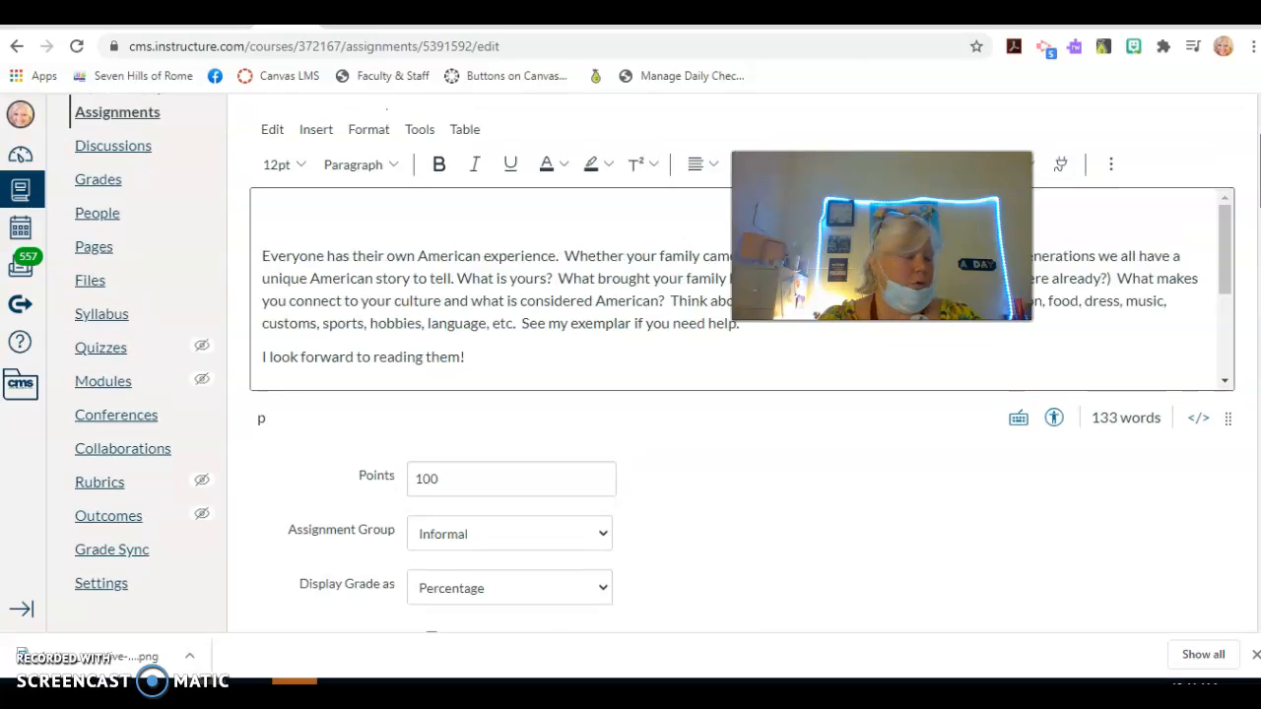
pyautogui.moveTo(279, 164)
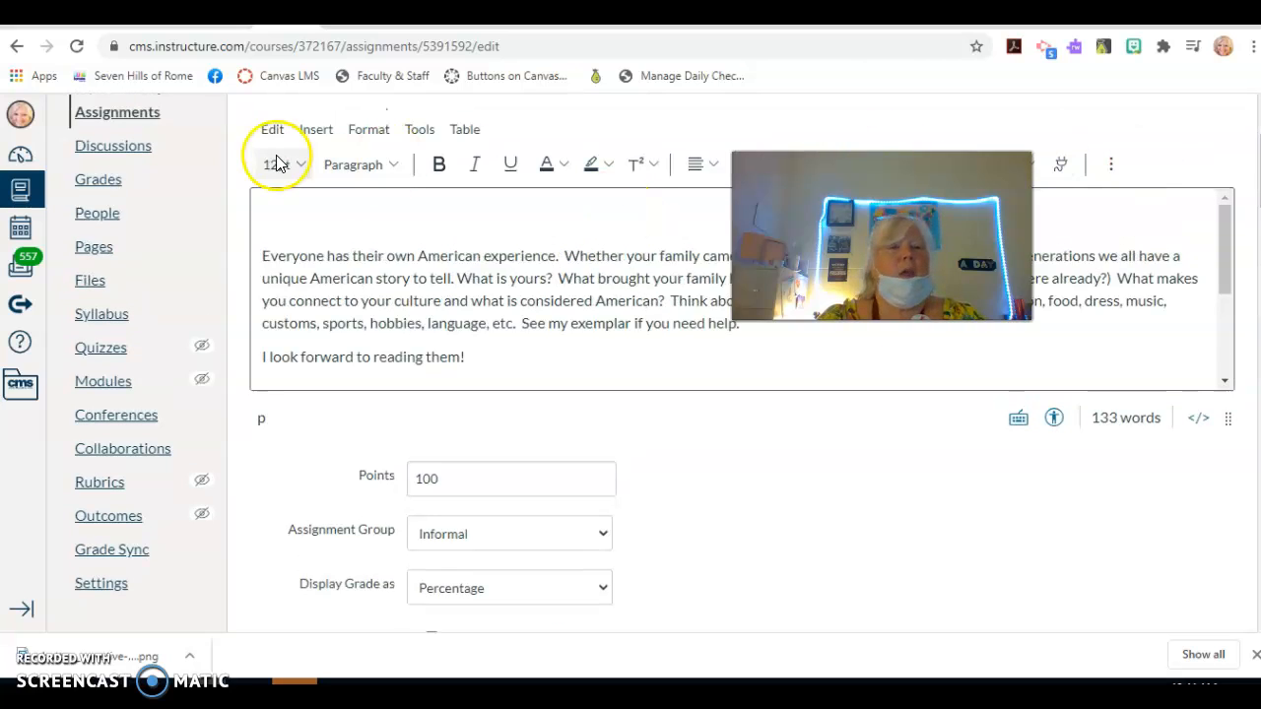
pyautogui.click(97, 179)
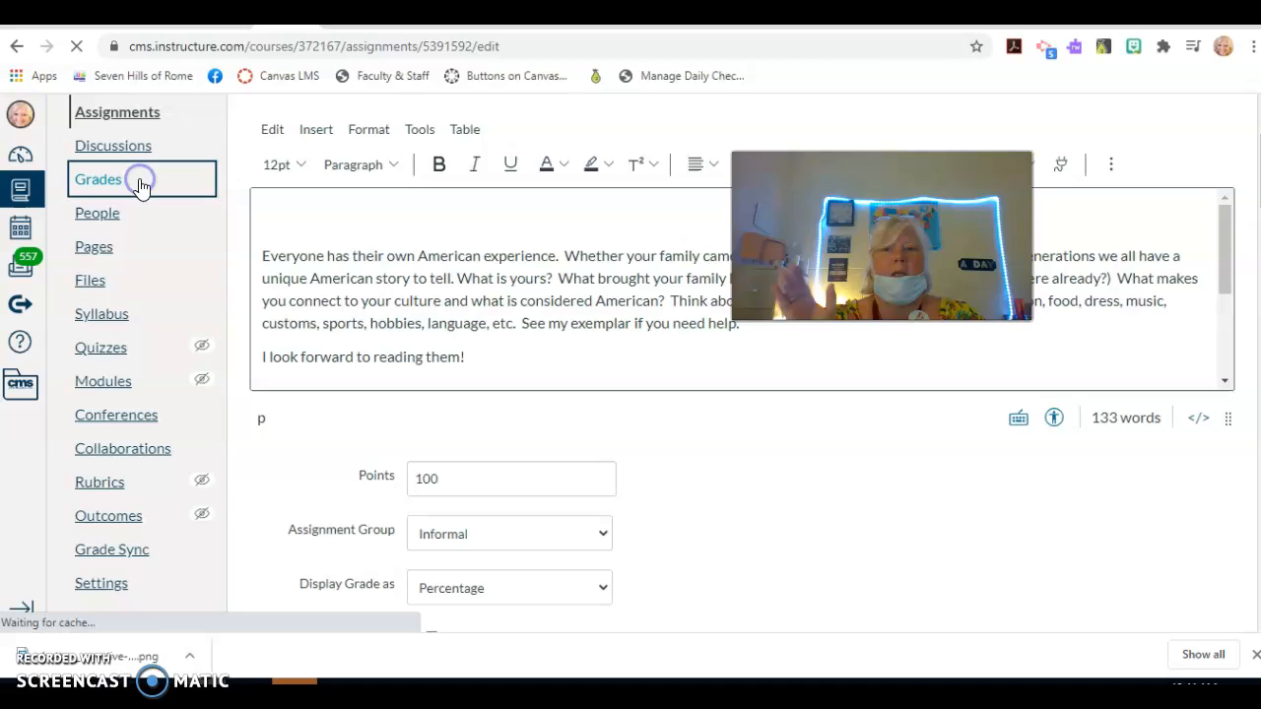
pyautogui.click(97, 178)
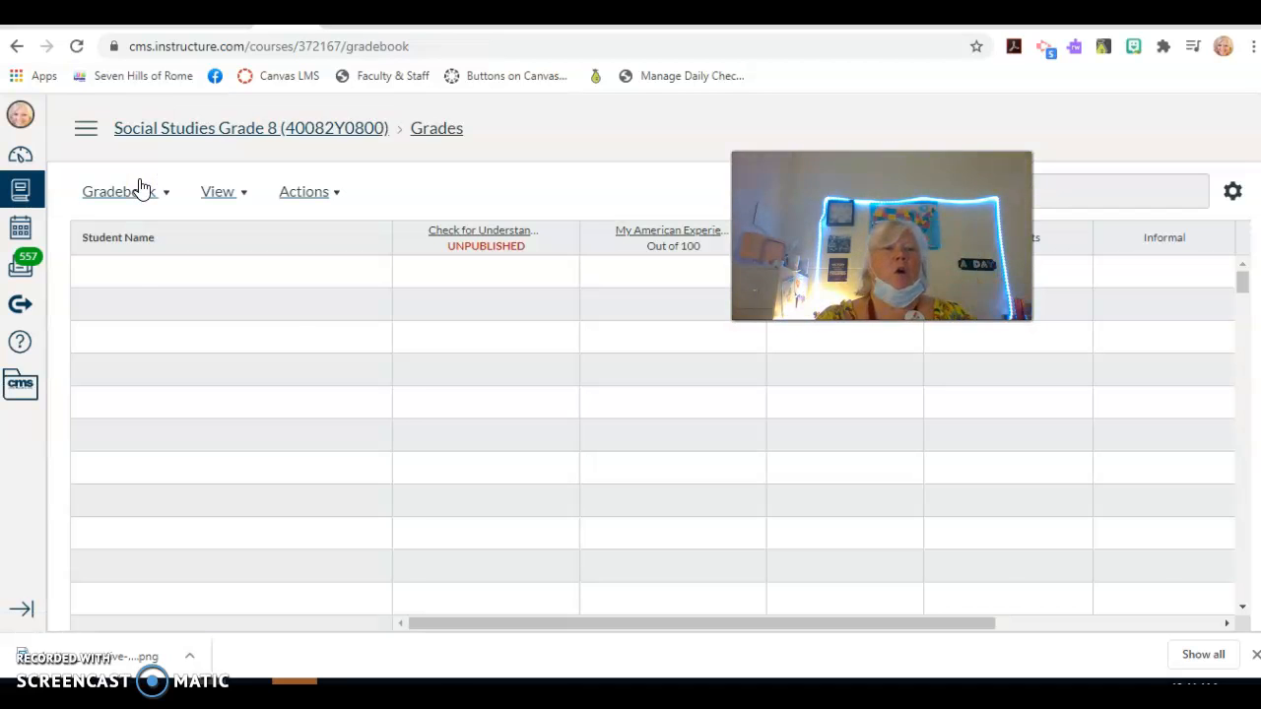
pyautogui.click(250, 128)
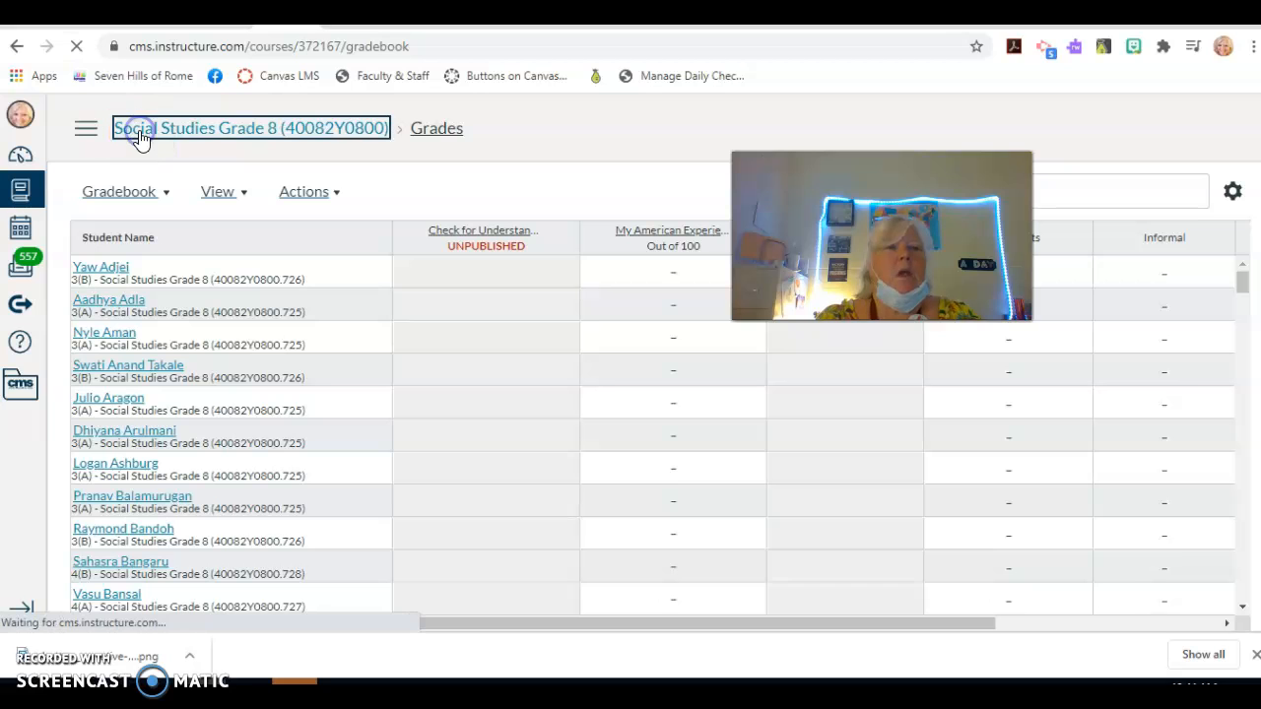
# Return to the Social Studies Grade 8 home page using the course breadcrumb.
pyautogui.click(250, 128)
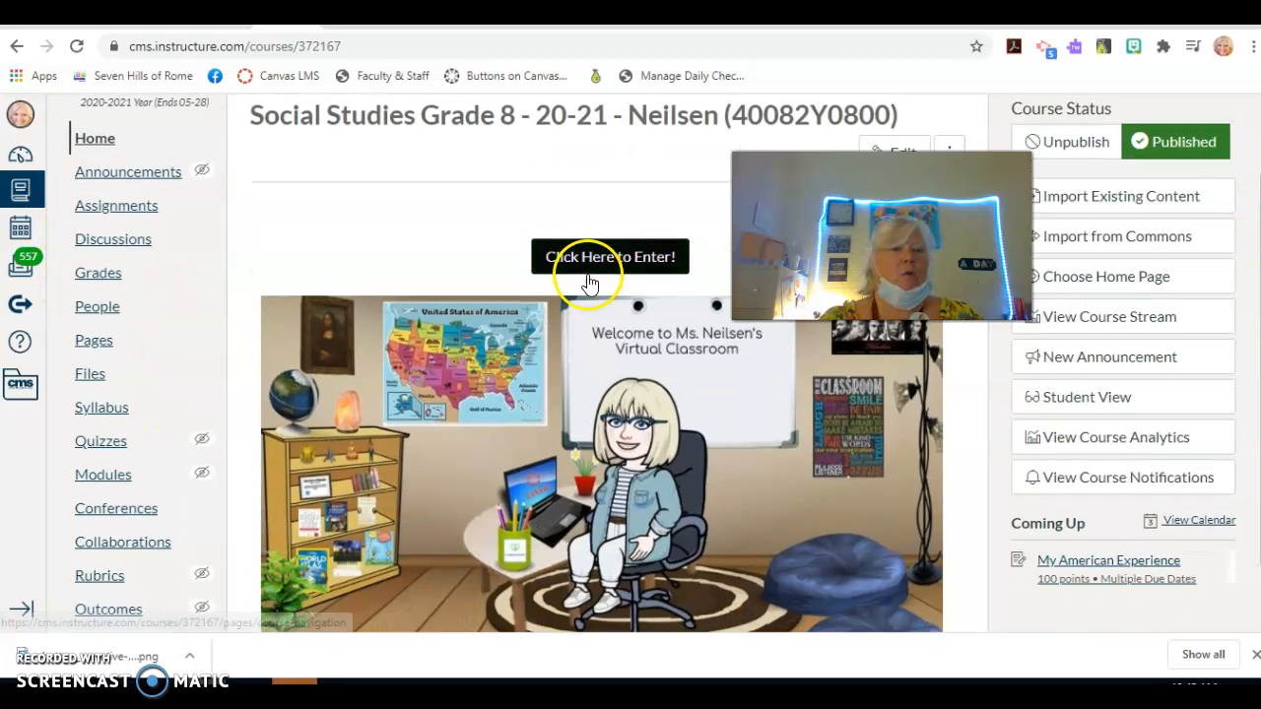
pyautogui.moveTo(117, 205)
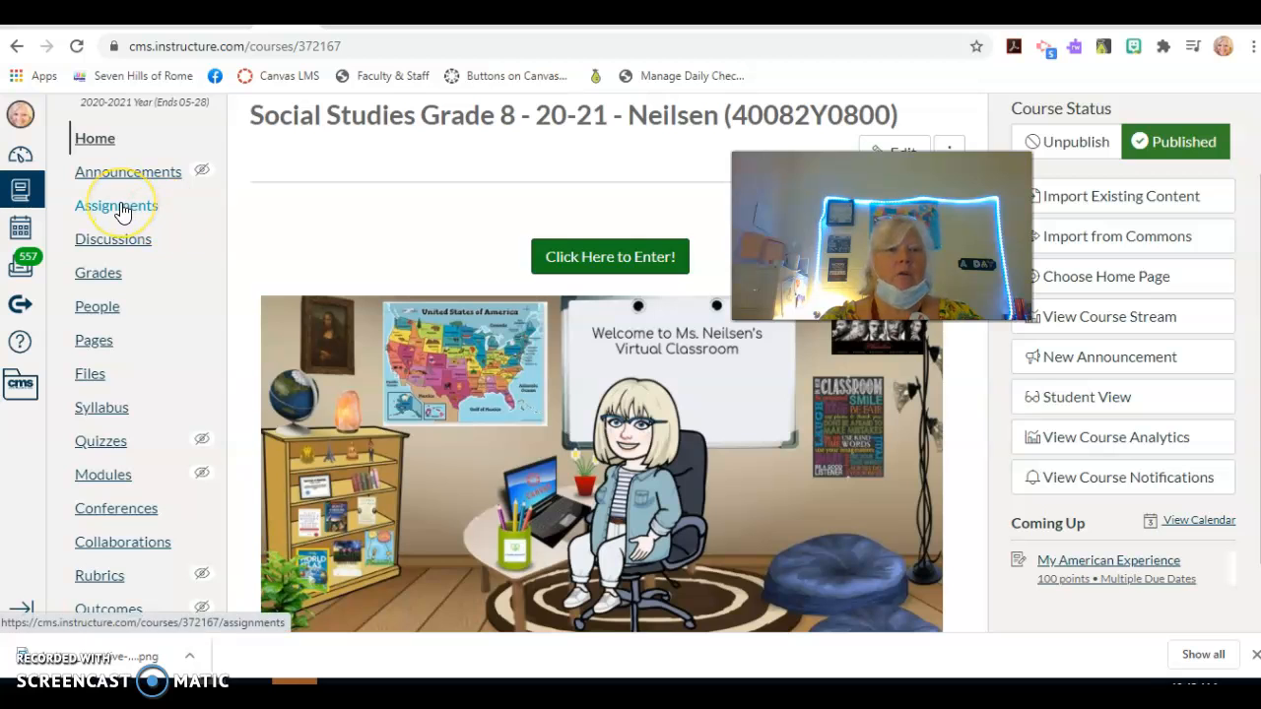
# Open the course Assignments list and view its Import Assignment Groups options menu.
pyautogui.click(117, 205)
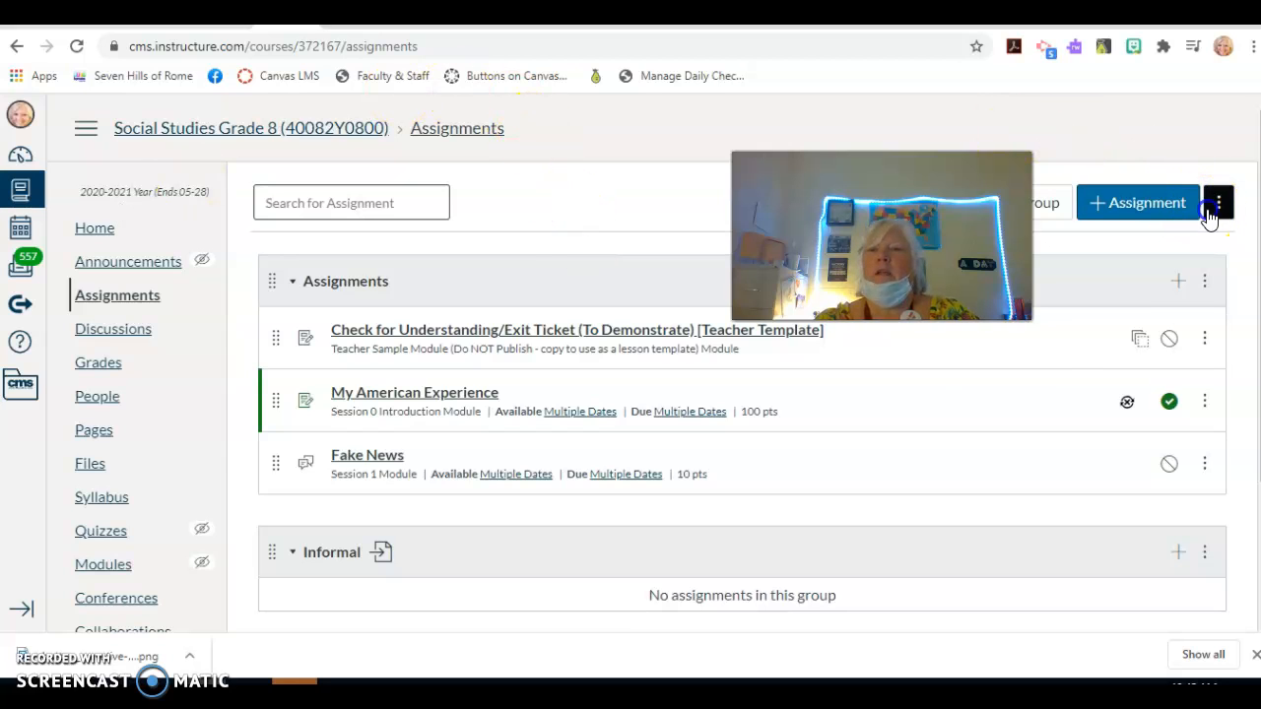
pyautogui.click(1219, 202)
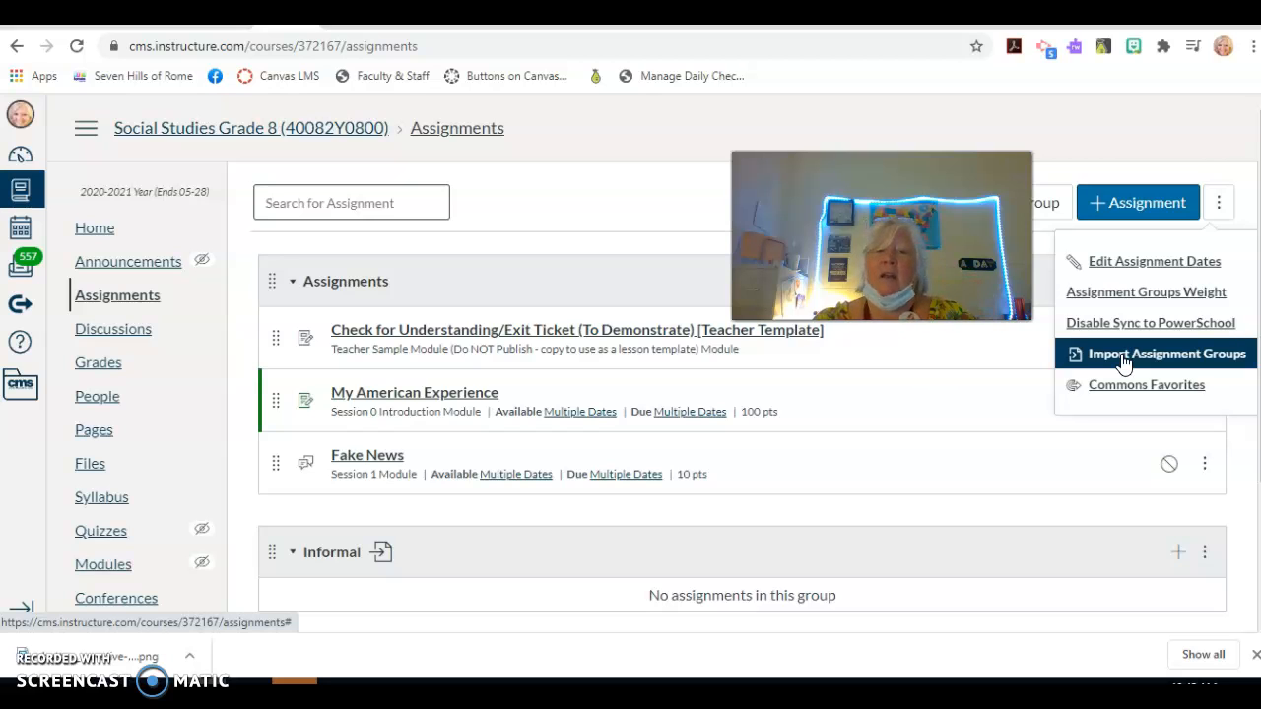
pyautogui.moveTo(665, 216)
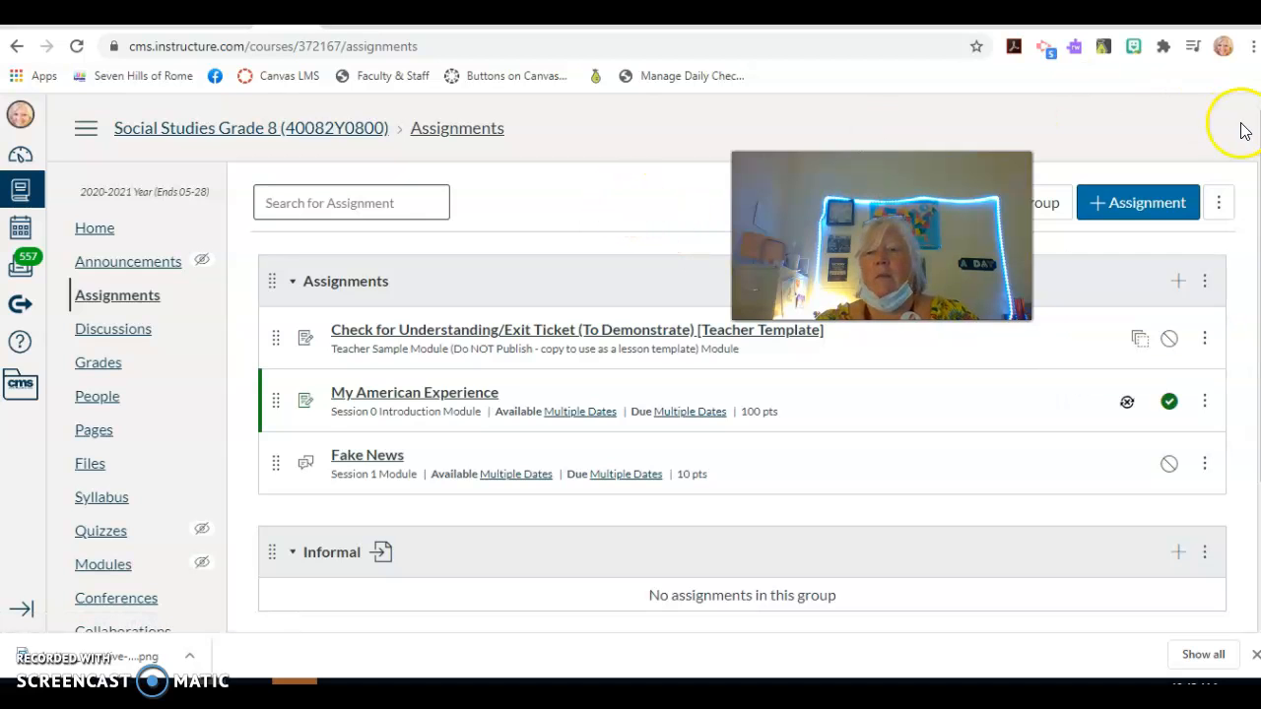
# Drag My American Experience and Fake News into Informal, keeping My American Experience published.
pyautogui.scroll(-3)
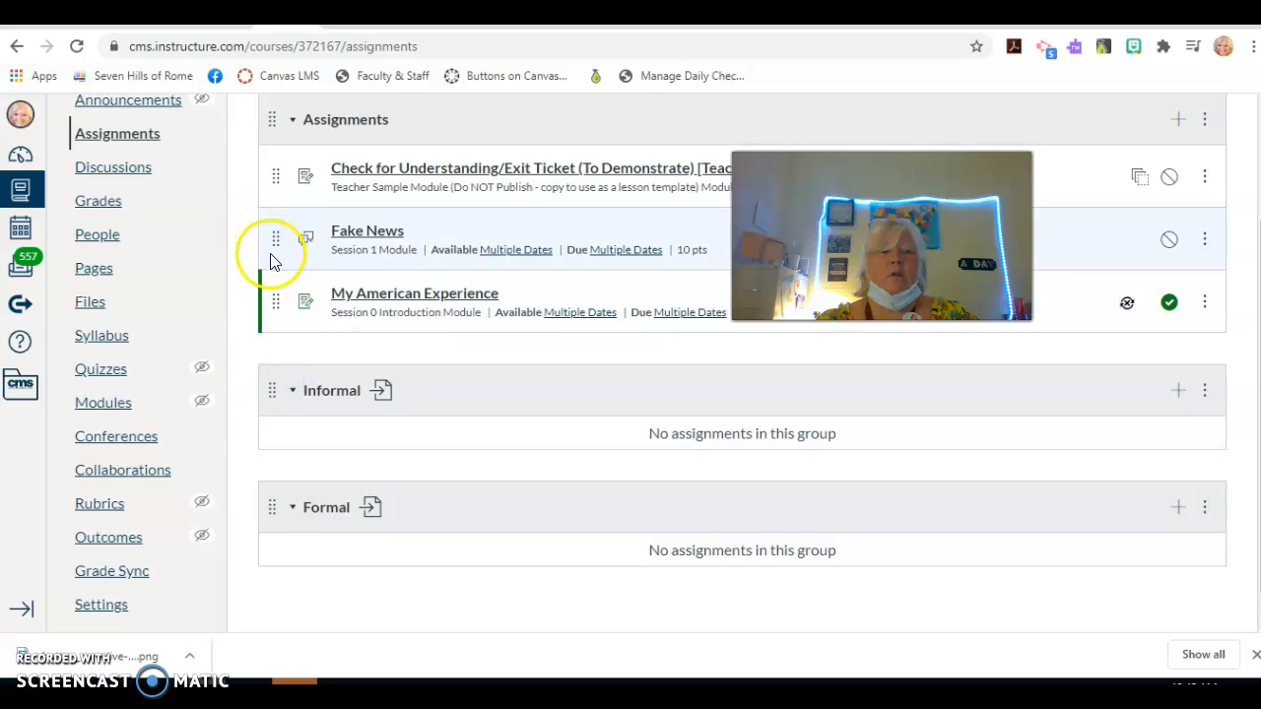
pyautogui.moveTo(275, 302); pyautogui.dragTo(276, 409)
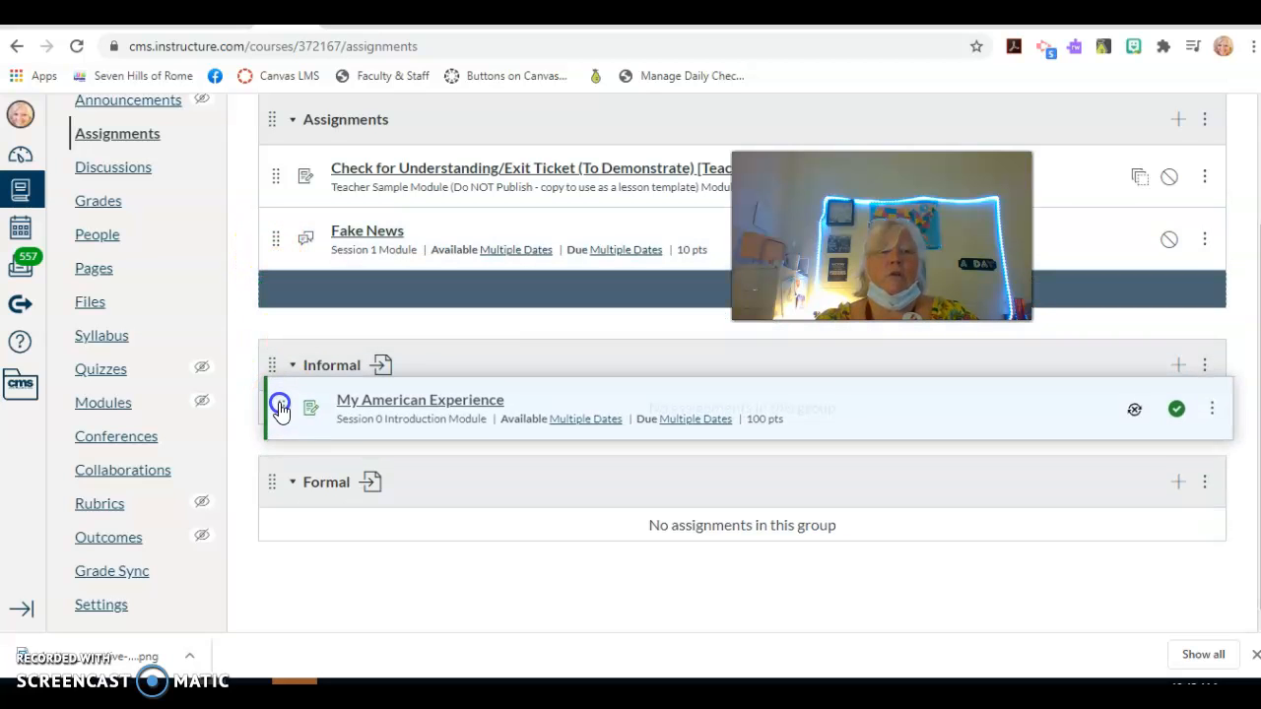
pyautogui.moveTo(281, 408); pyautogui.dragTo(281, 239)
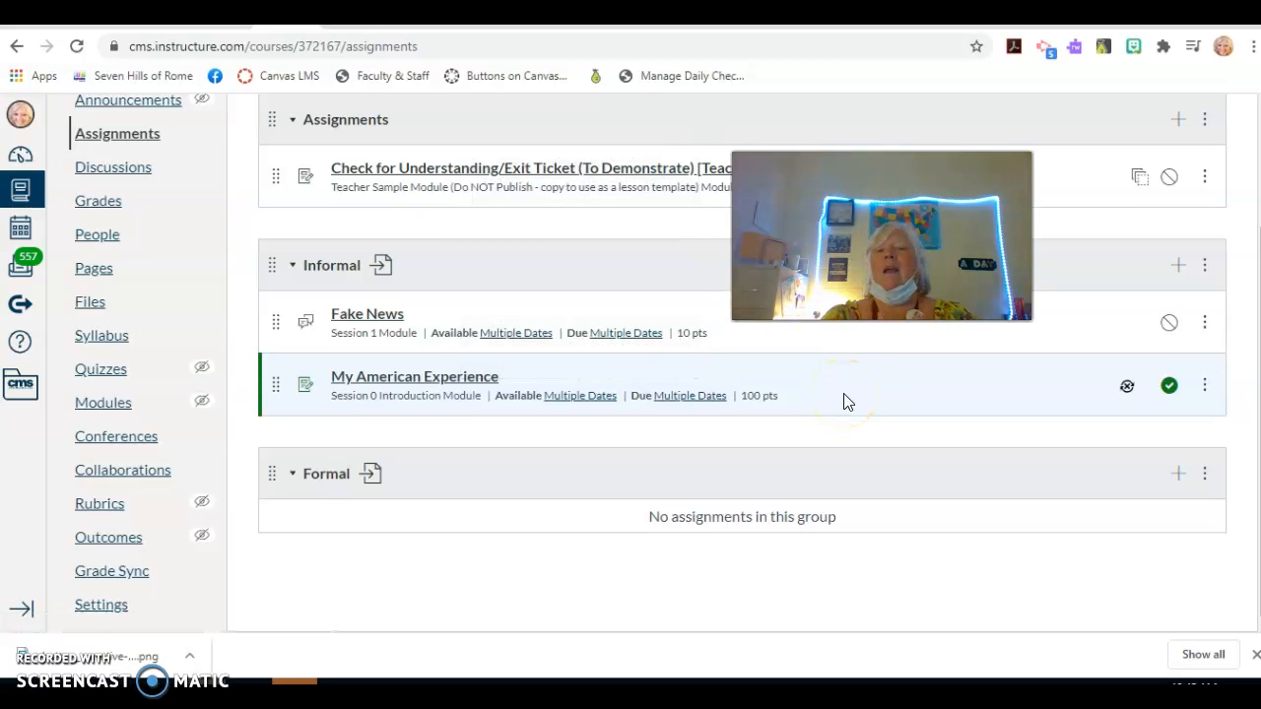
pyautogui.click(1169, 386)
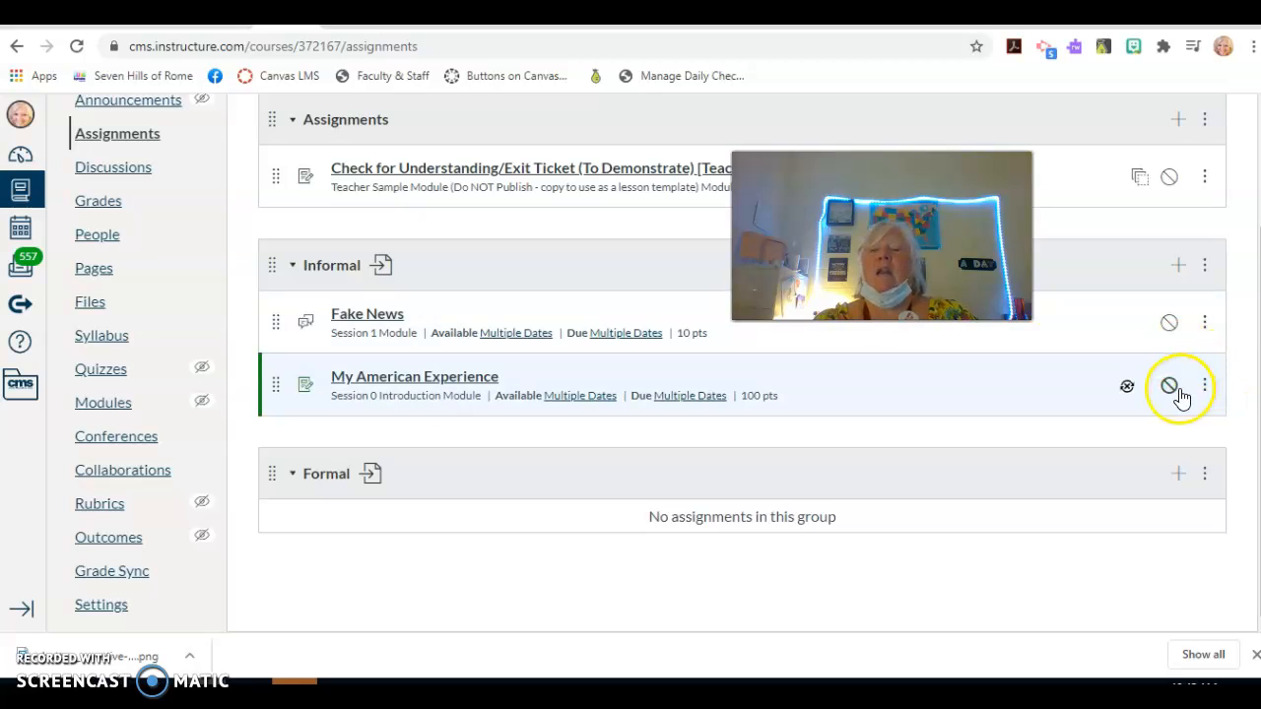
pyautogui.click(1169, 386)
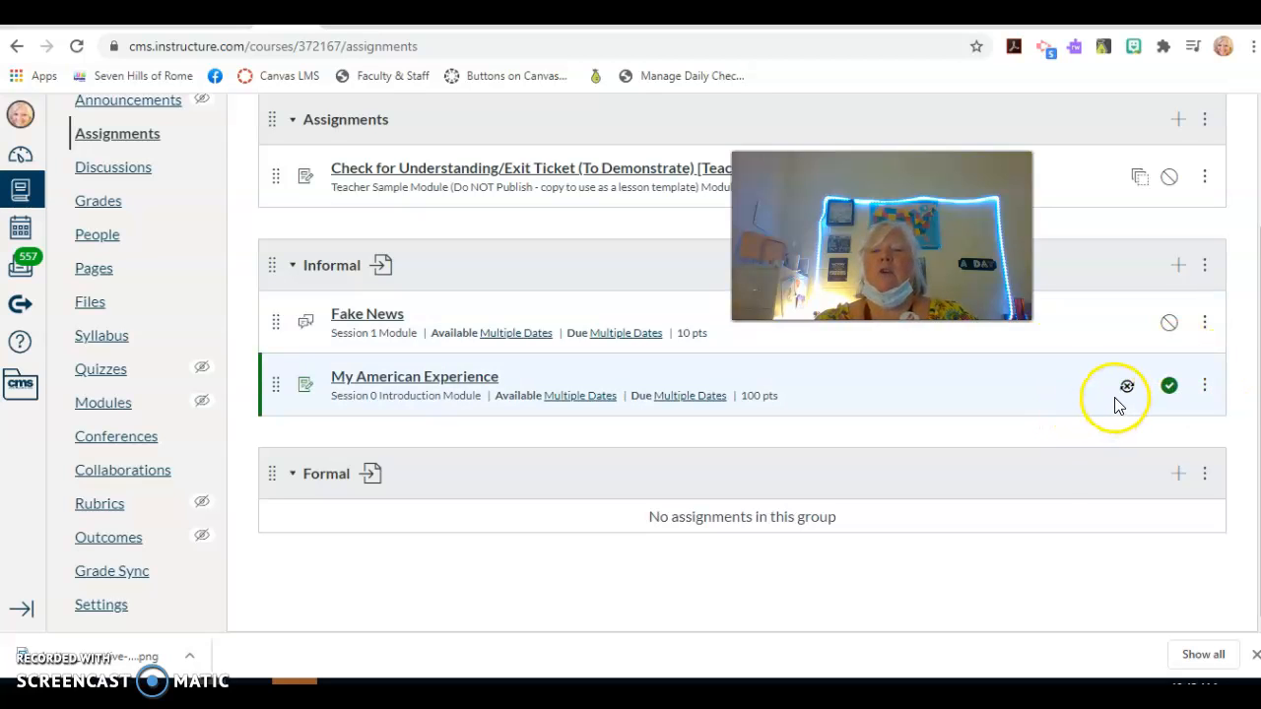
pyautogui.moveTo(1127, 386)
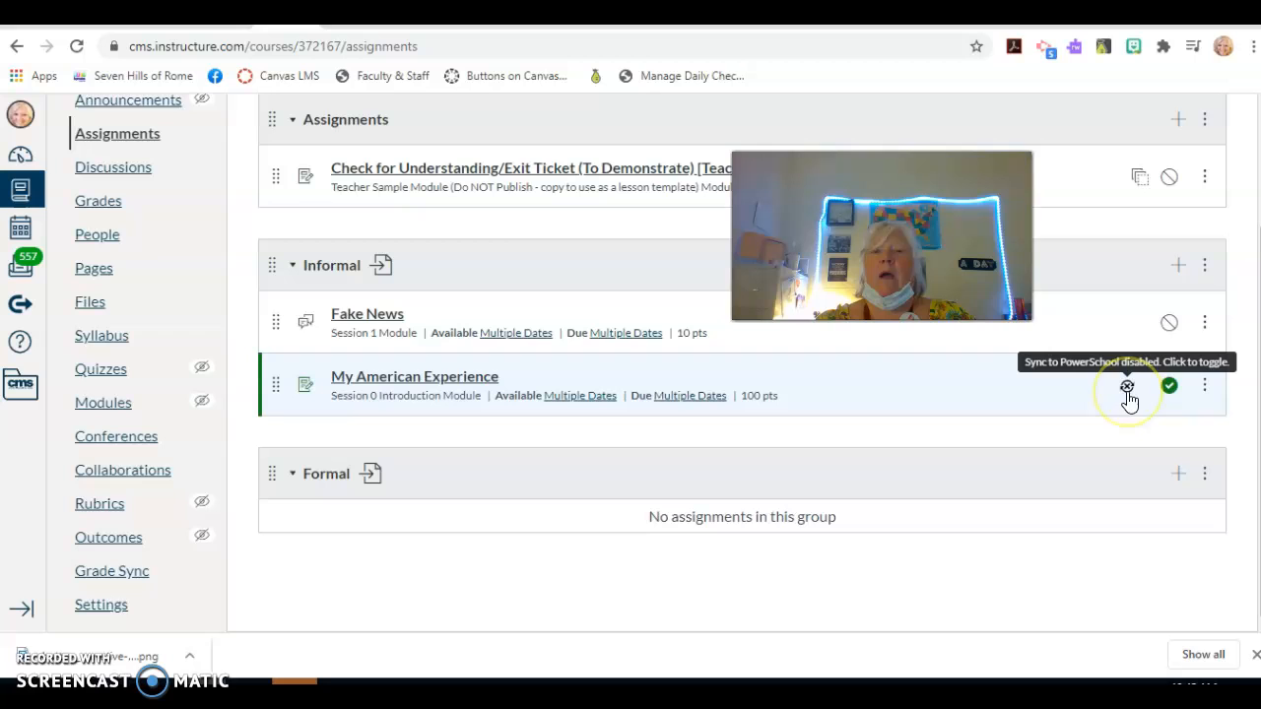